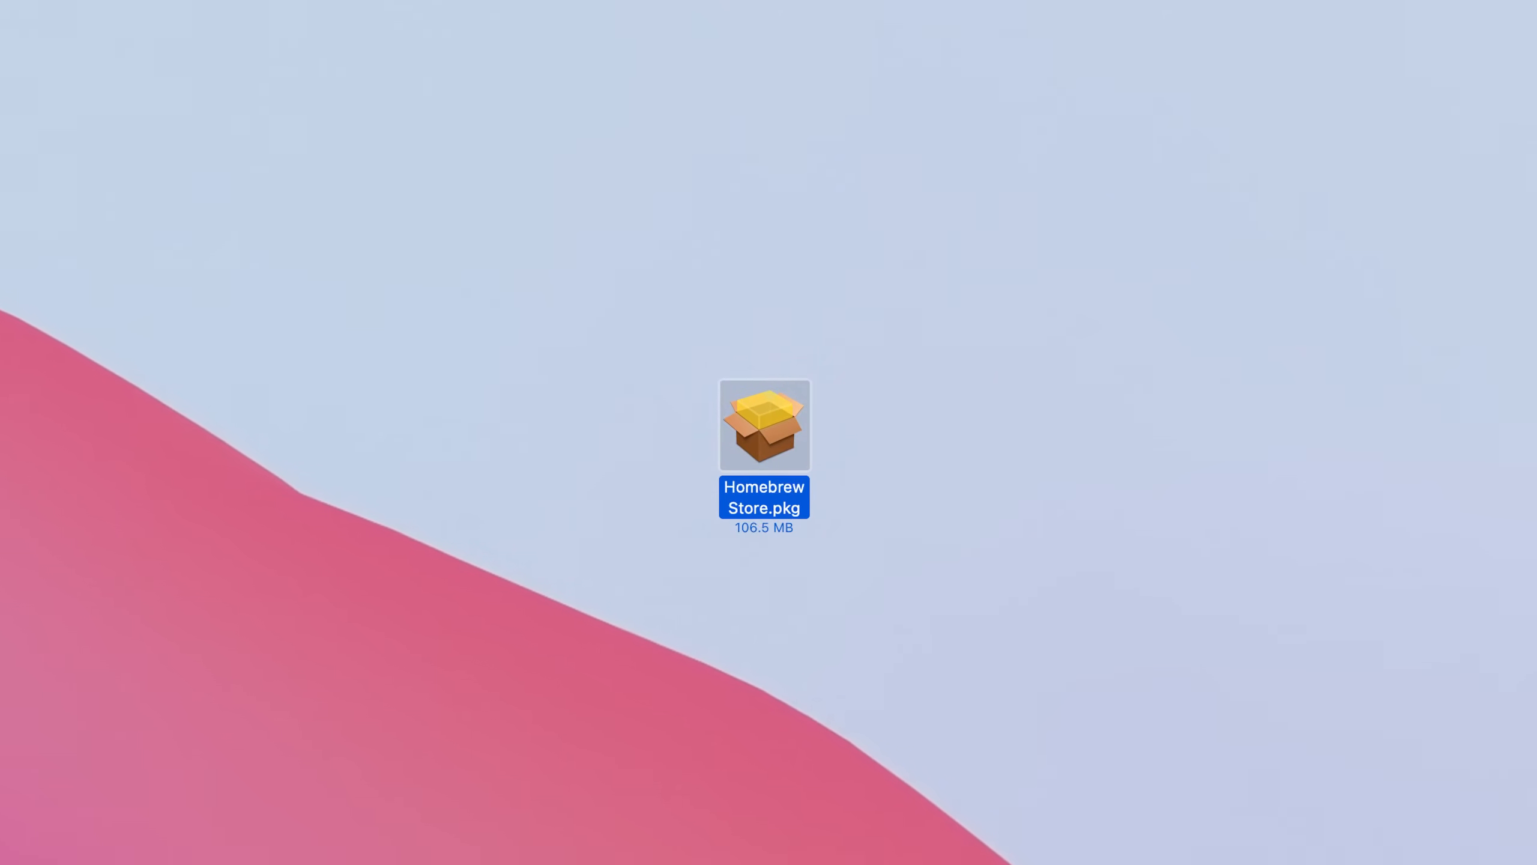
# Install the Homebrew Store pkg via Package Installer and scroll the app carousel to its tile.
pyautogui.doubleClick(764, 426)
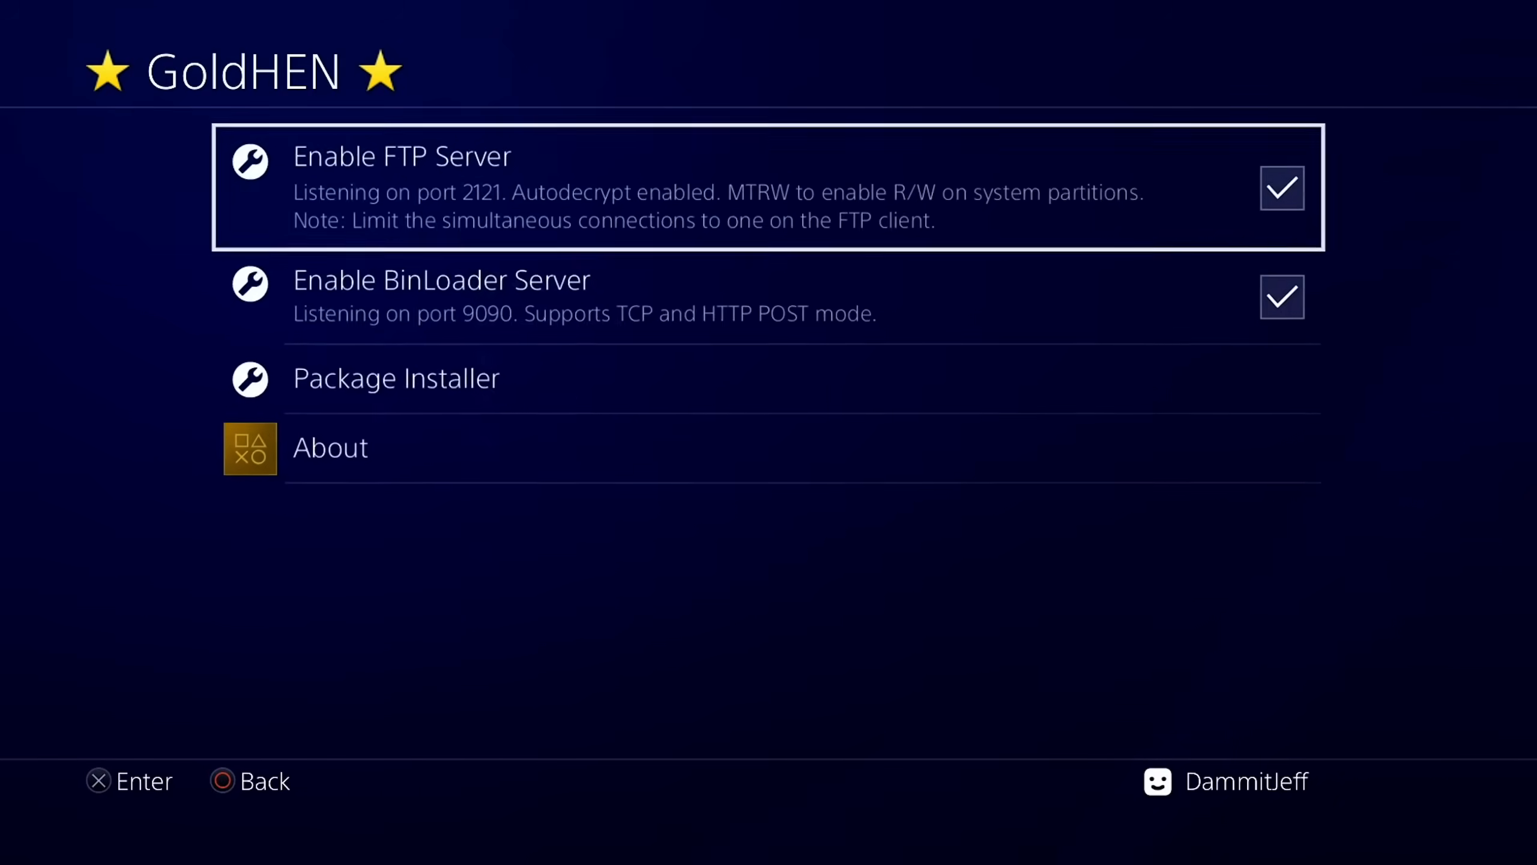
pyautogui.press('down')
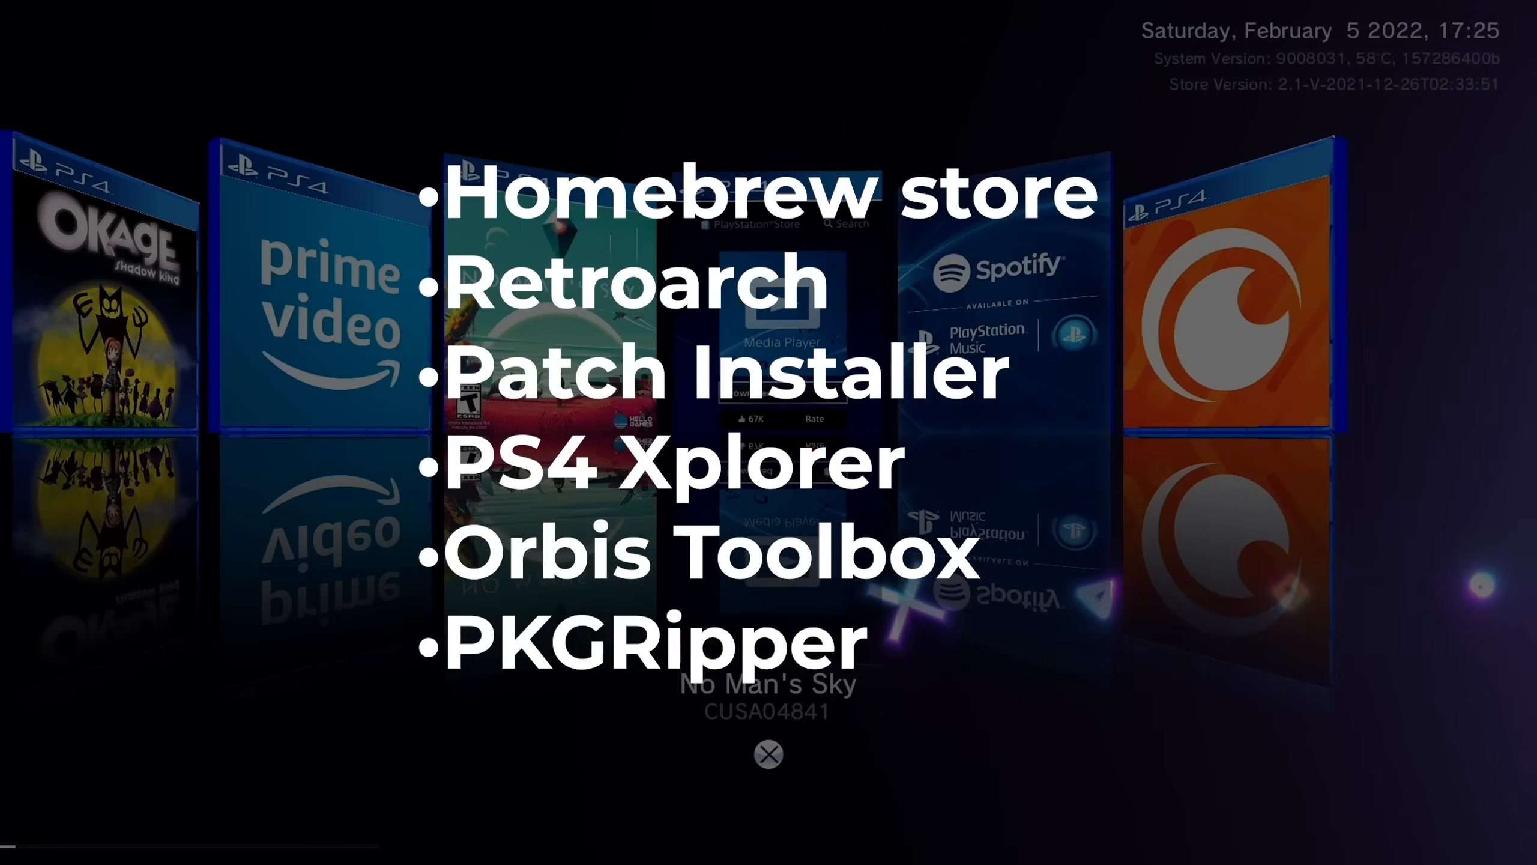
pyautogui.hscroll(3)
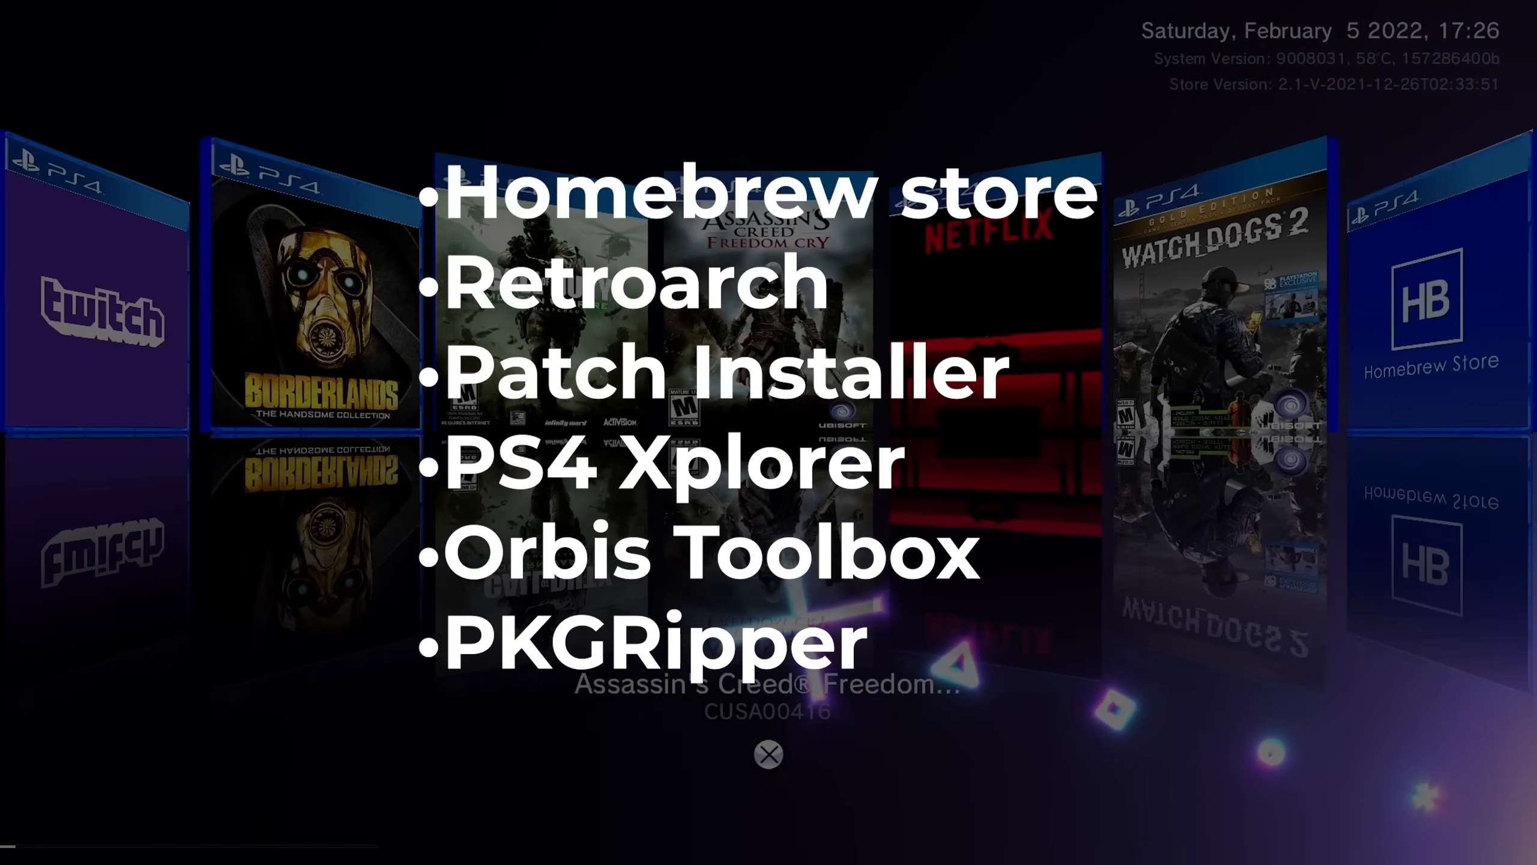
pyautogui.hscroll(3)
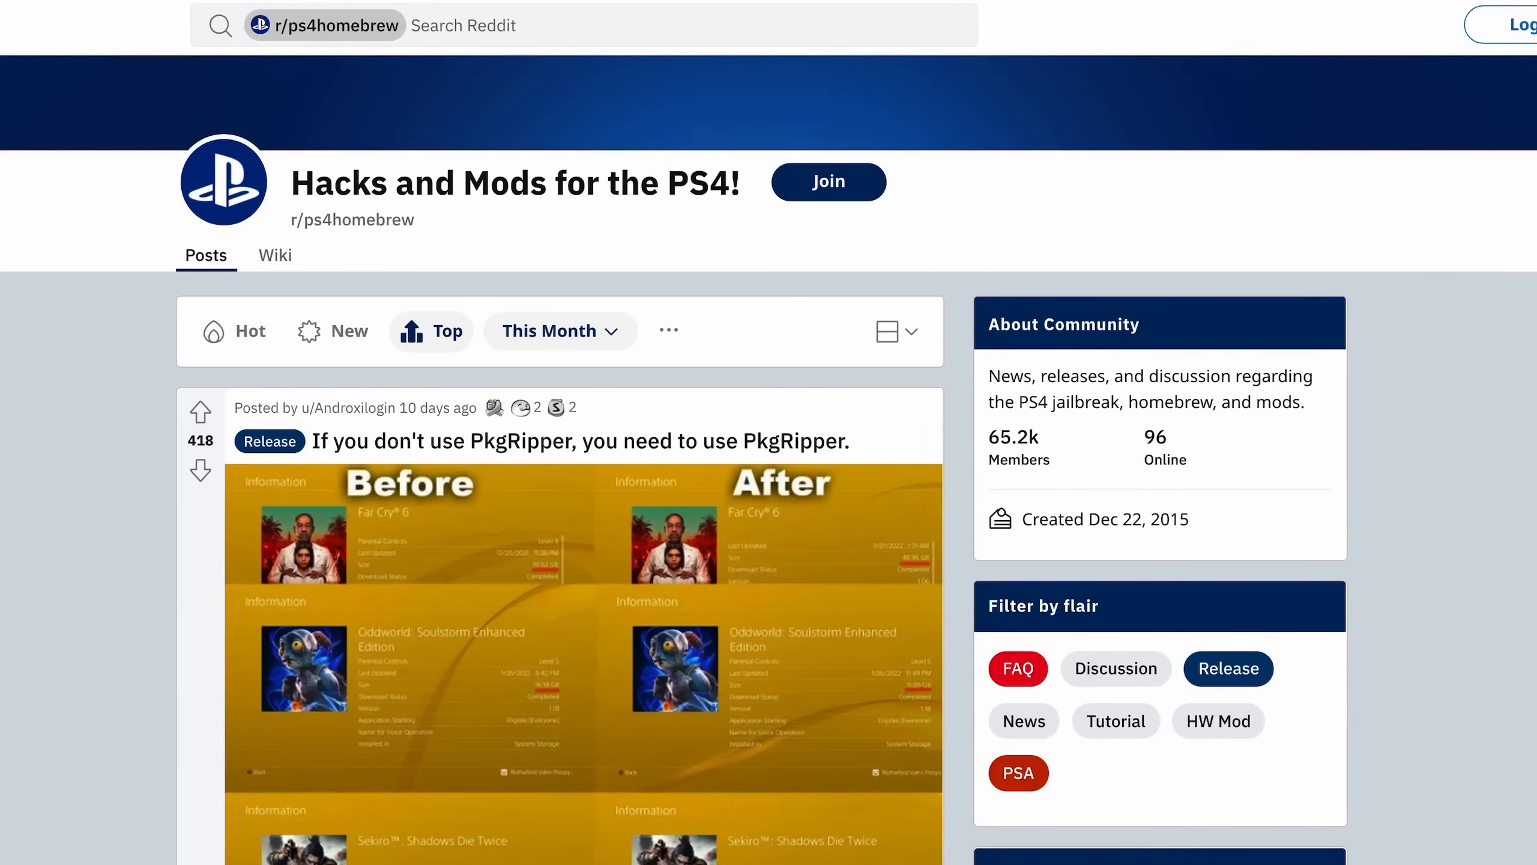
# Scroll down through the r/ps4homebrew top posts of the month.
pyautogui.scroll(-3)
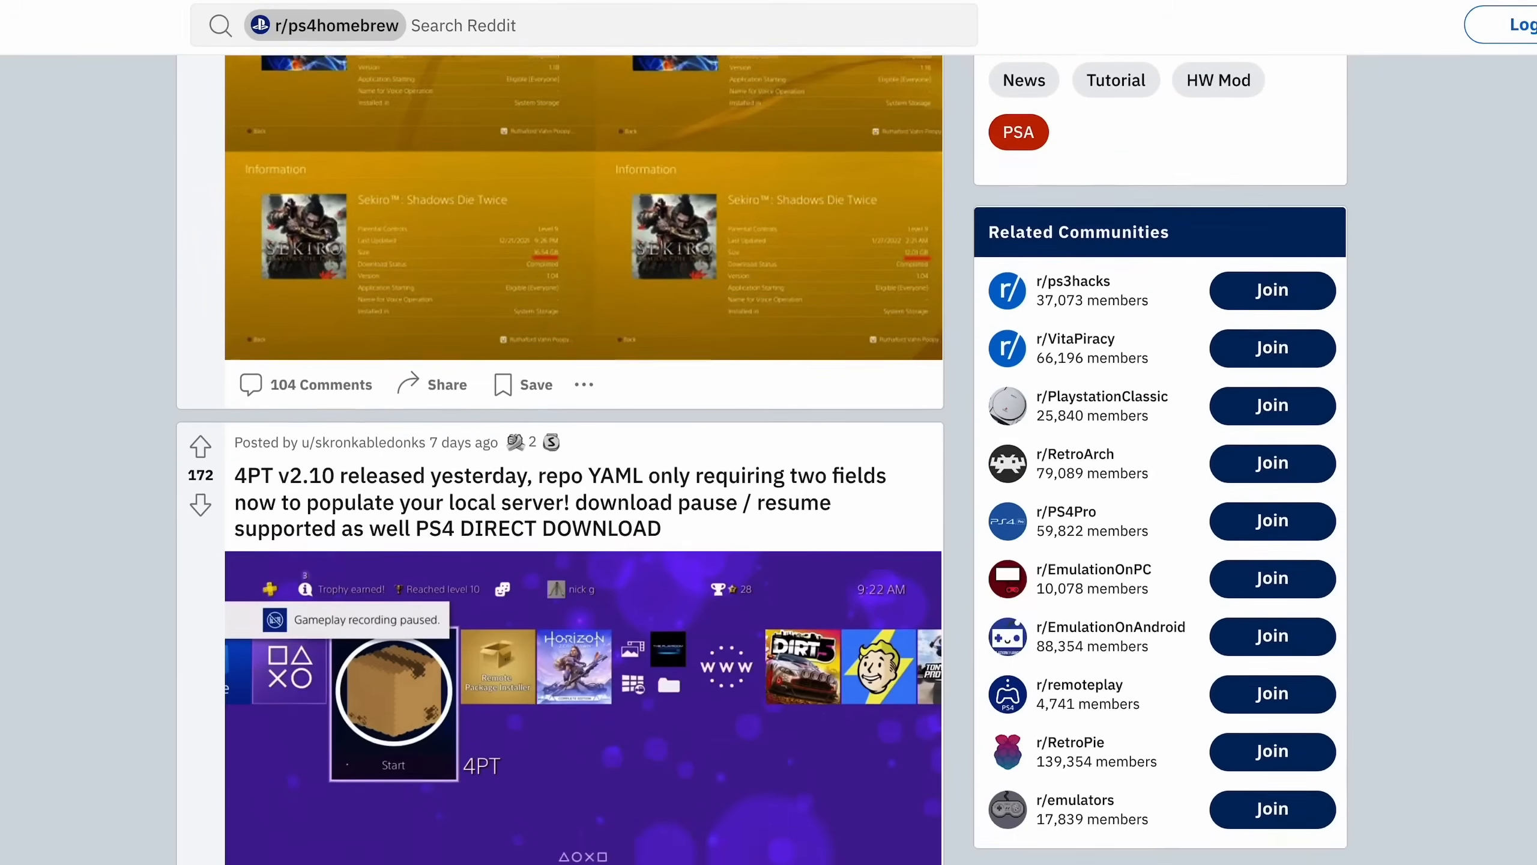
pyautogui.scroll(-3)
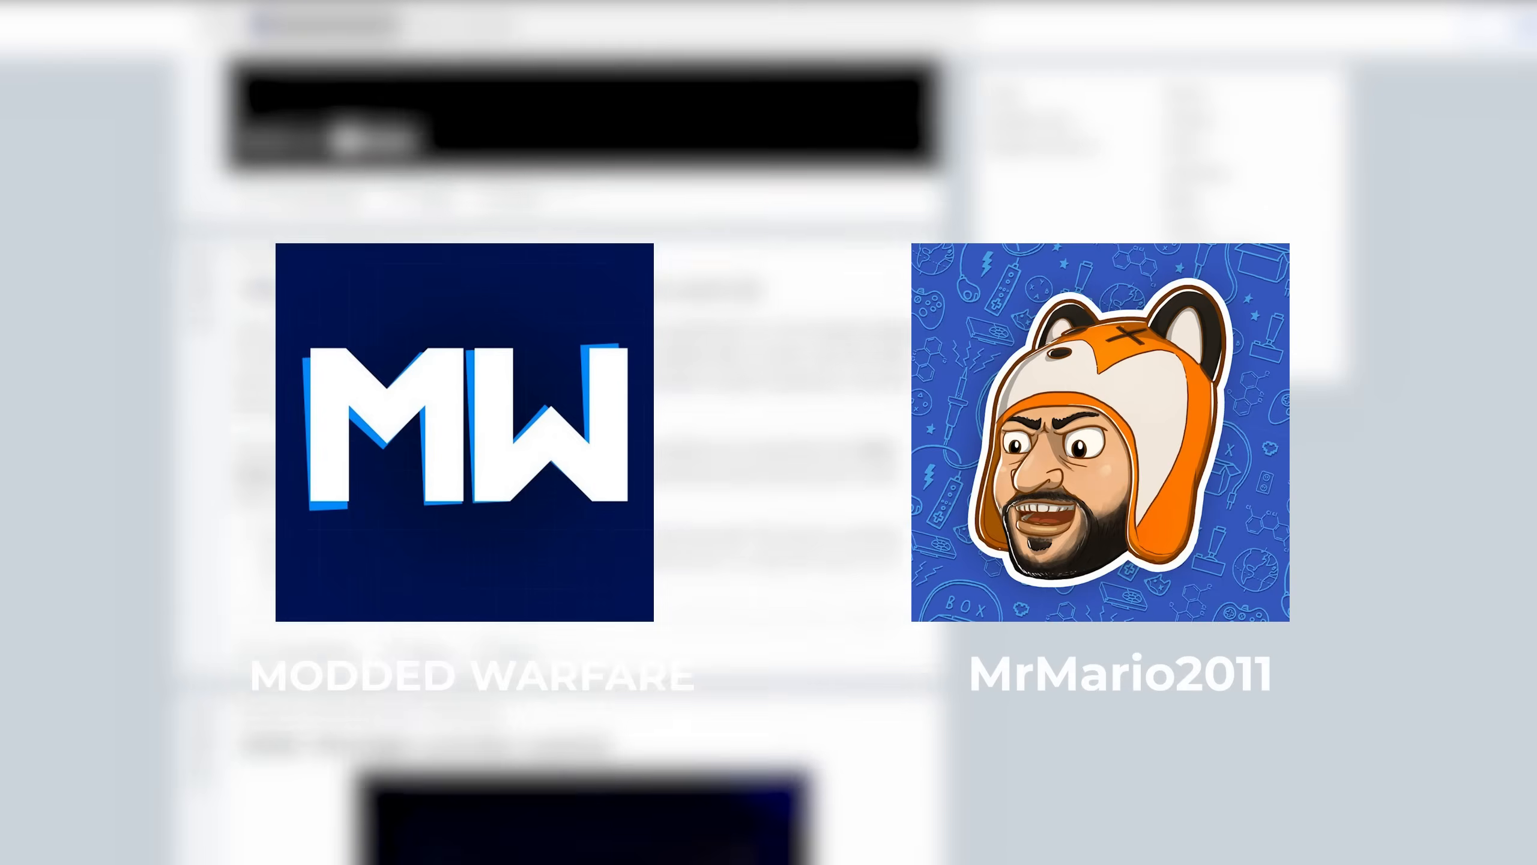
# Go back to the PS4 home screen and scroll right to the Homebrew Store tile.
pyautogui.click(460, 442)
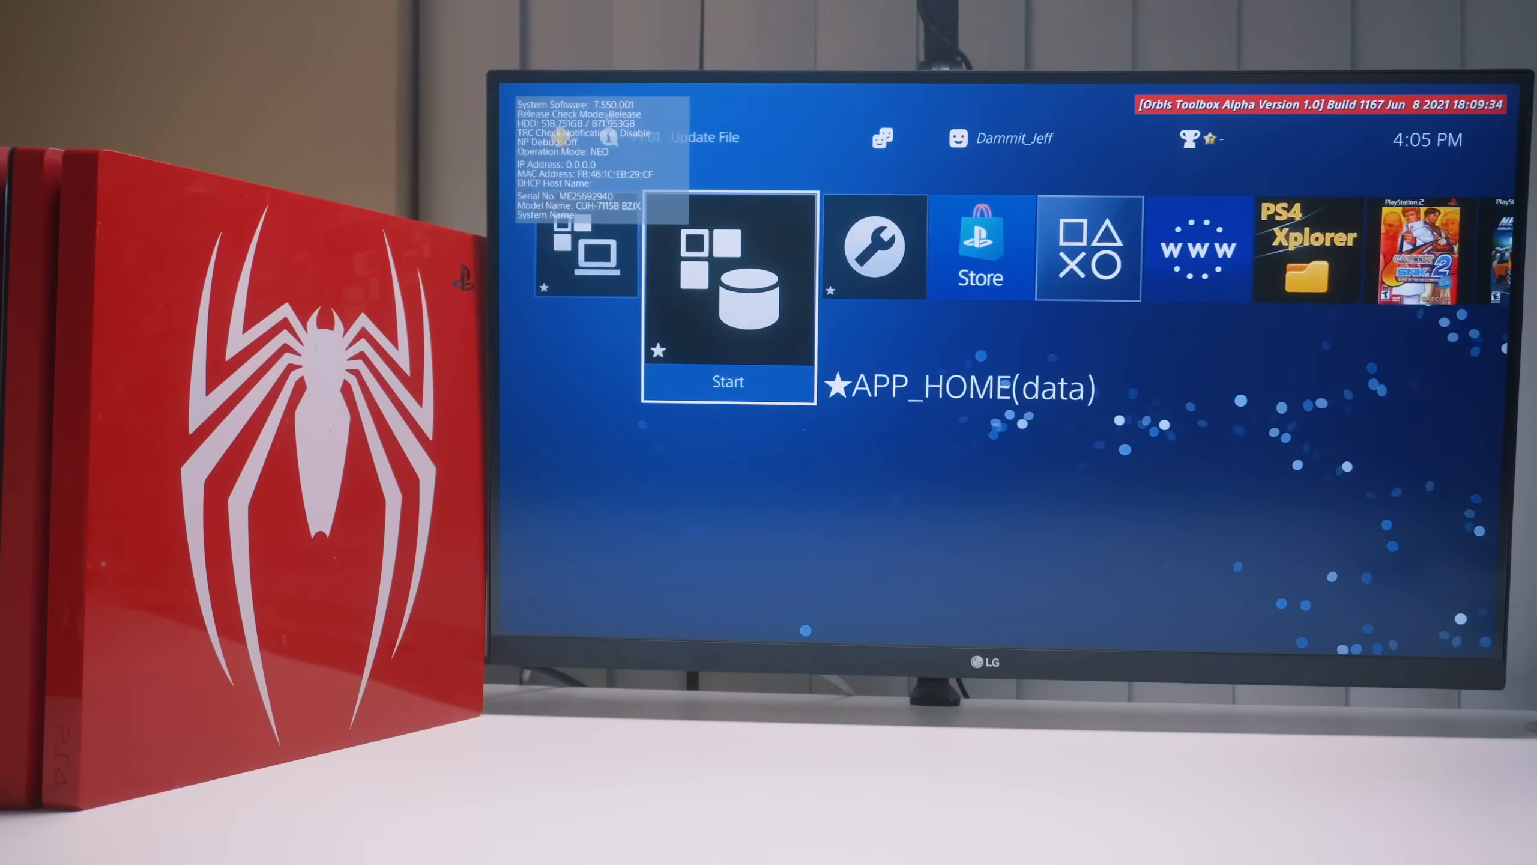
pyautogui.hscroll(3)
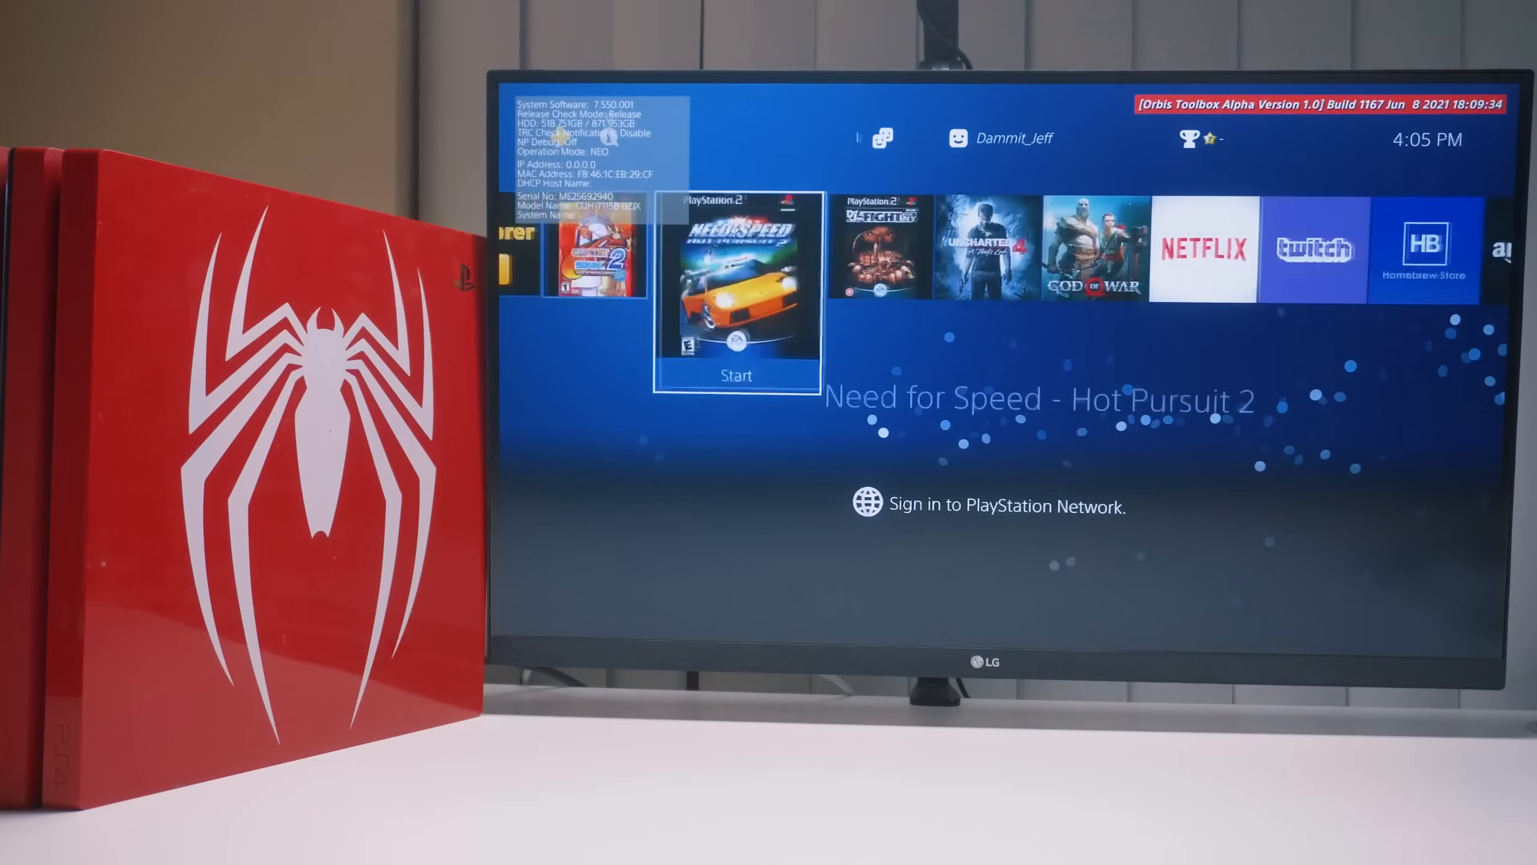